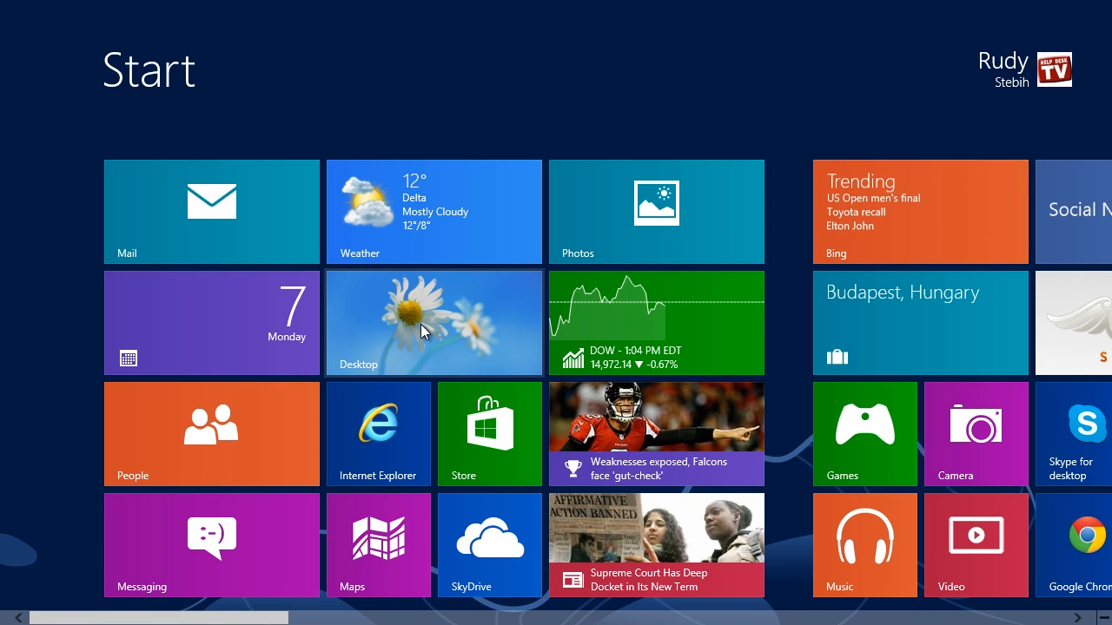
- Launch Internet Explorer from the Desktop tile, opening on google.com
click(378, 433)
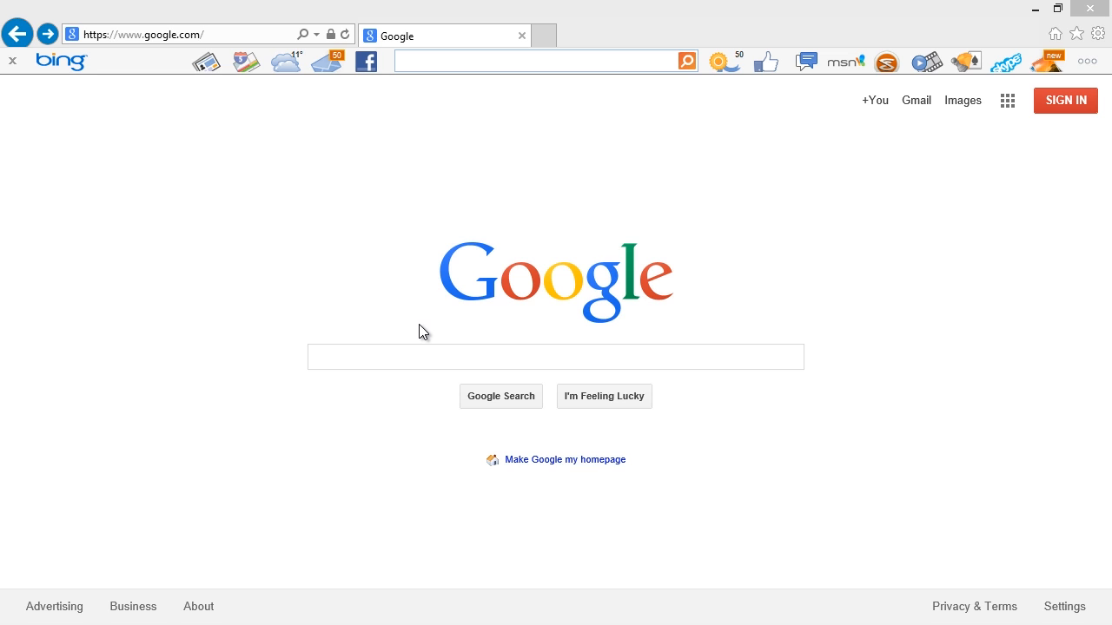
mouse_move(223, 34)
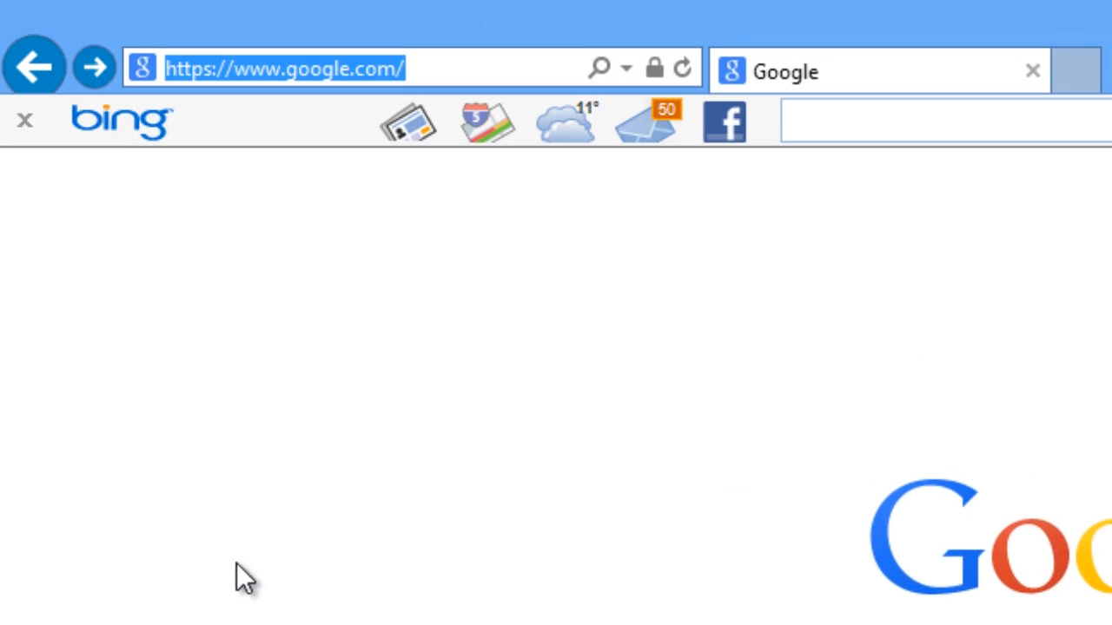
text(www.repair-your-pc.net)
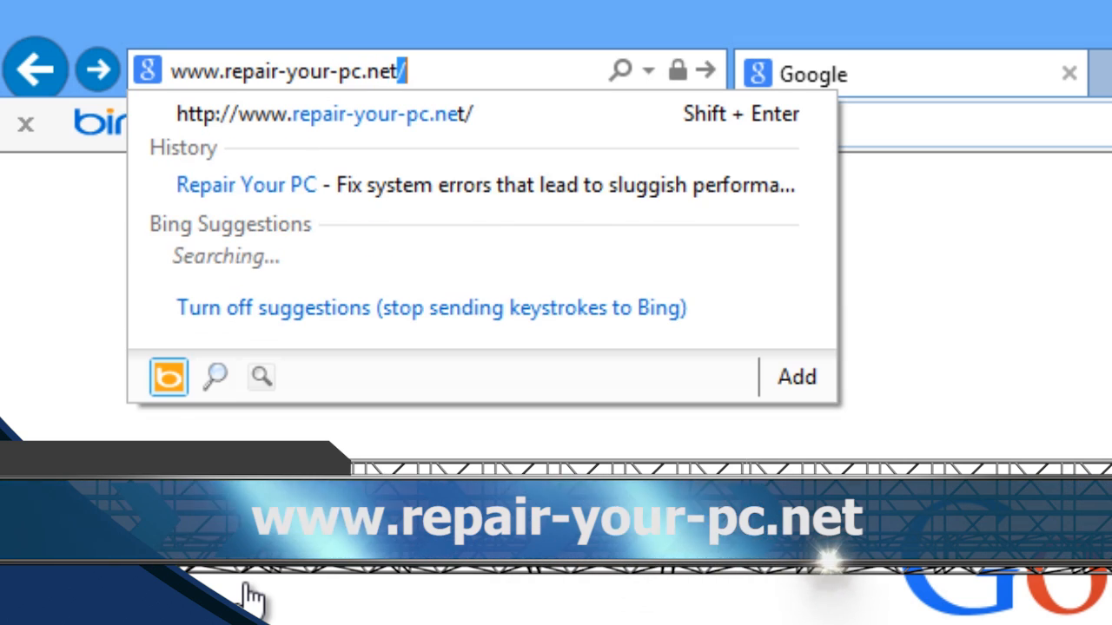
key(Return)
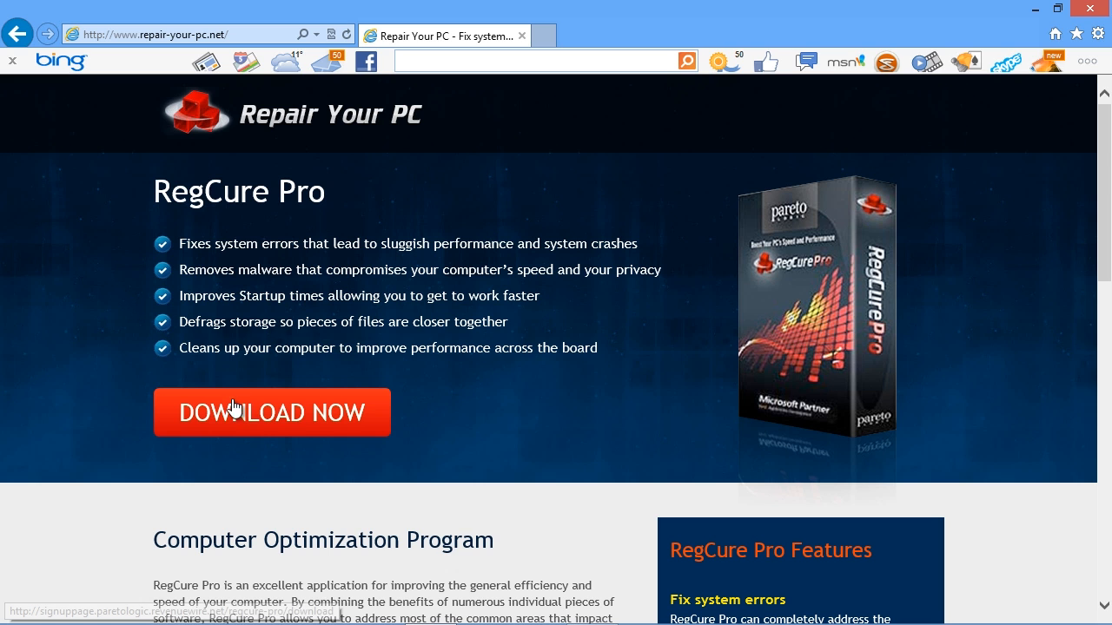
click(271, 413)
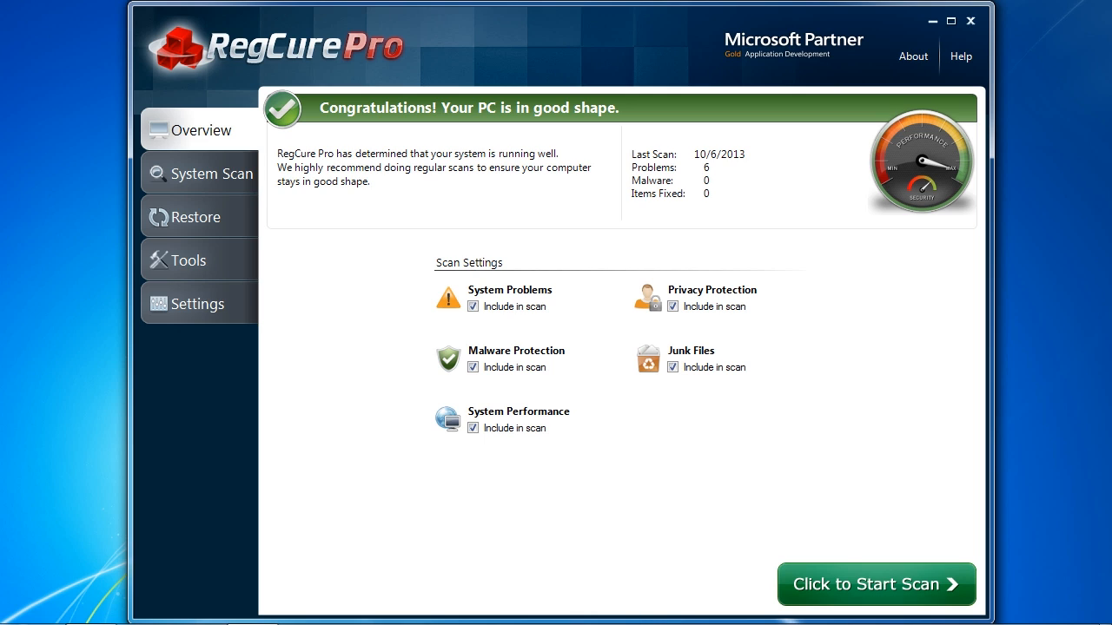
mouse_move(676, 355)
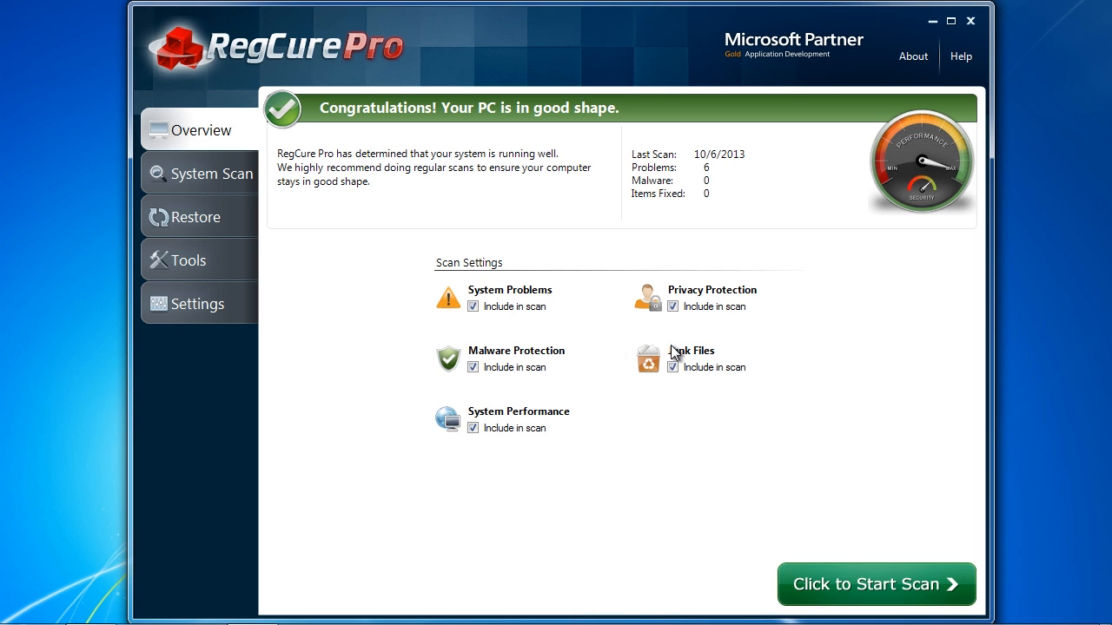
- View Process Manager in RegCure Pro's Tools, then open Startup Manager with its eight items
click(189, 260)
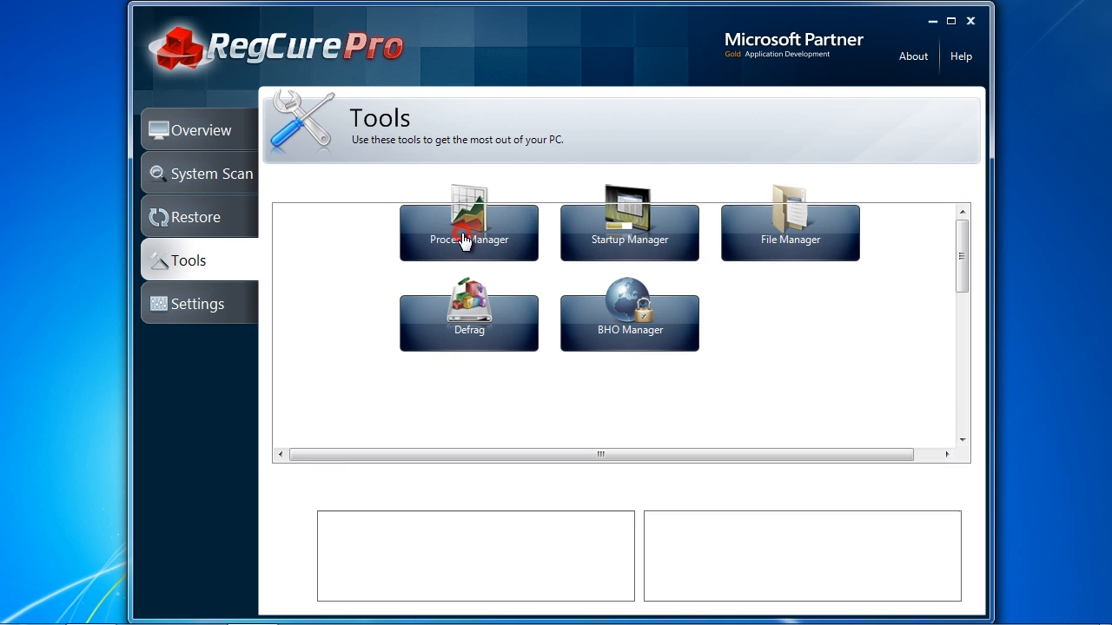
click(469, 230)
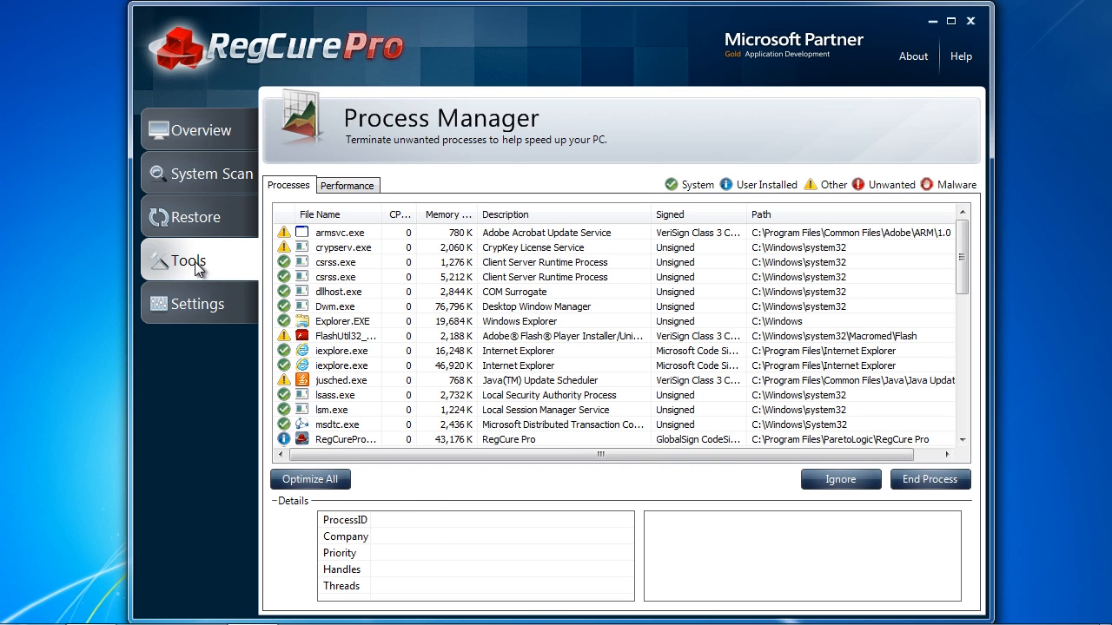
click(190, 259)
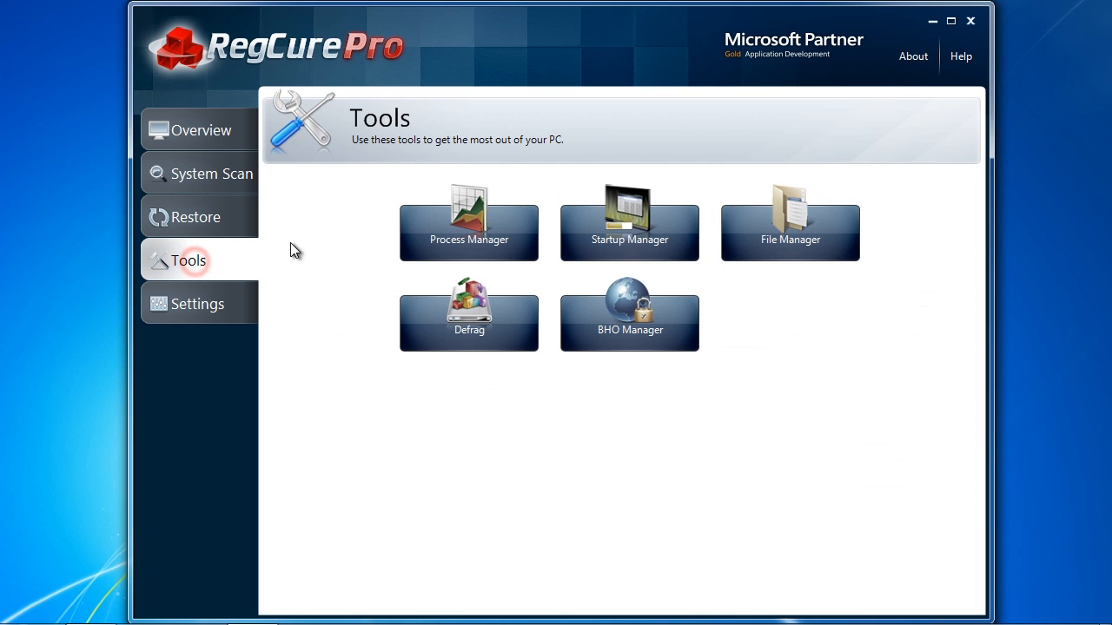
click(629, 221)
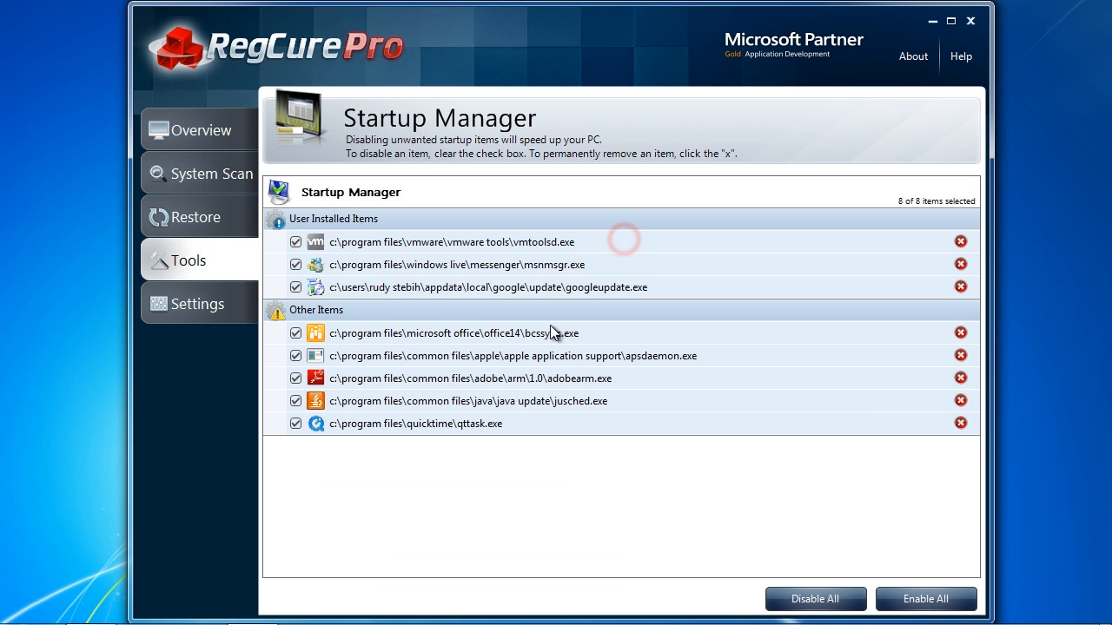
mouse_move(425, 507)
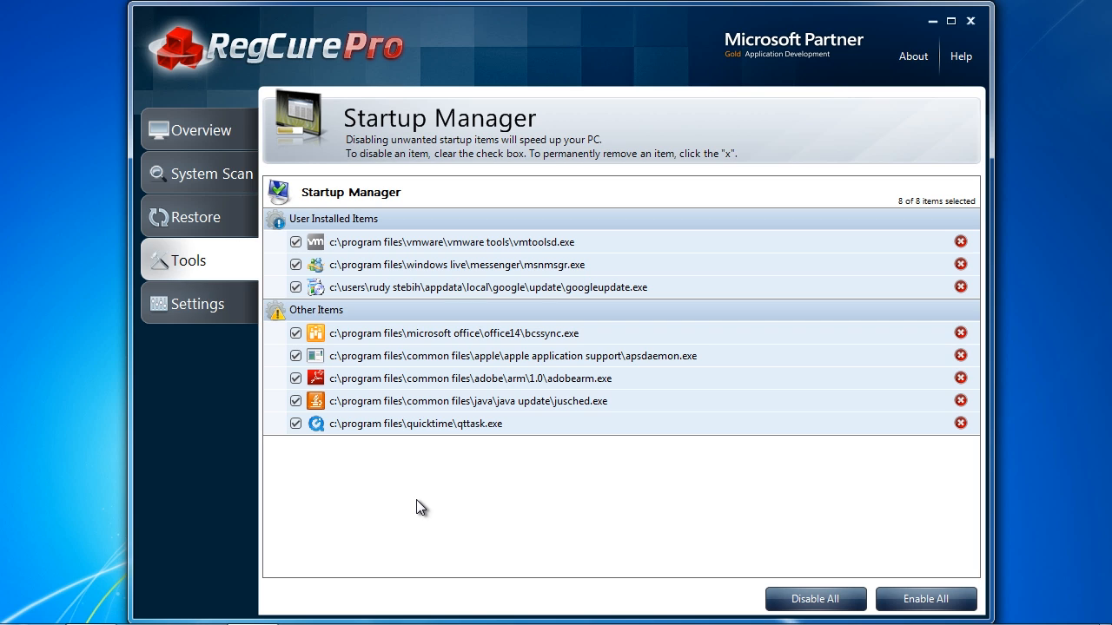
mouse_move(415, 498)
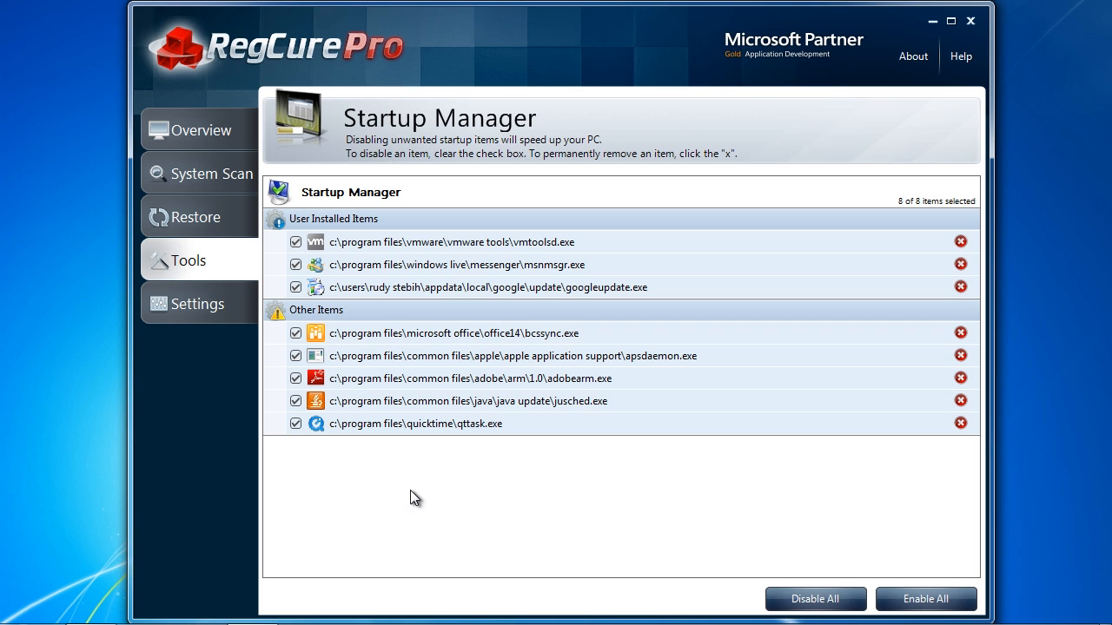
mouse_move(200, 267)
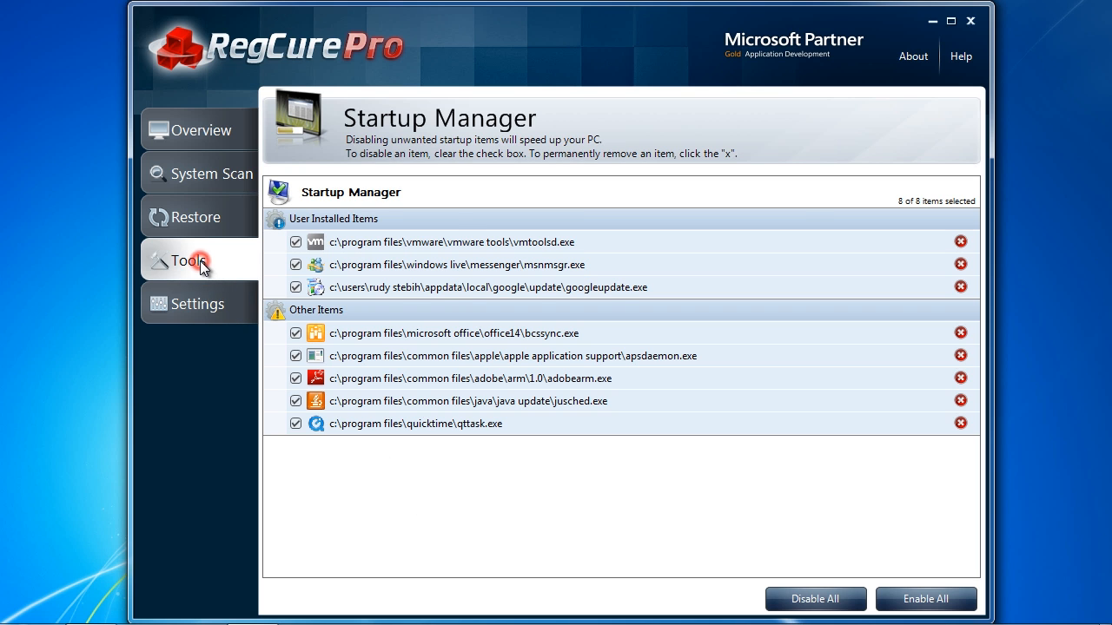
- Finish reviewing the eight startup items and return to the Tools list
click(189, 260)
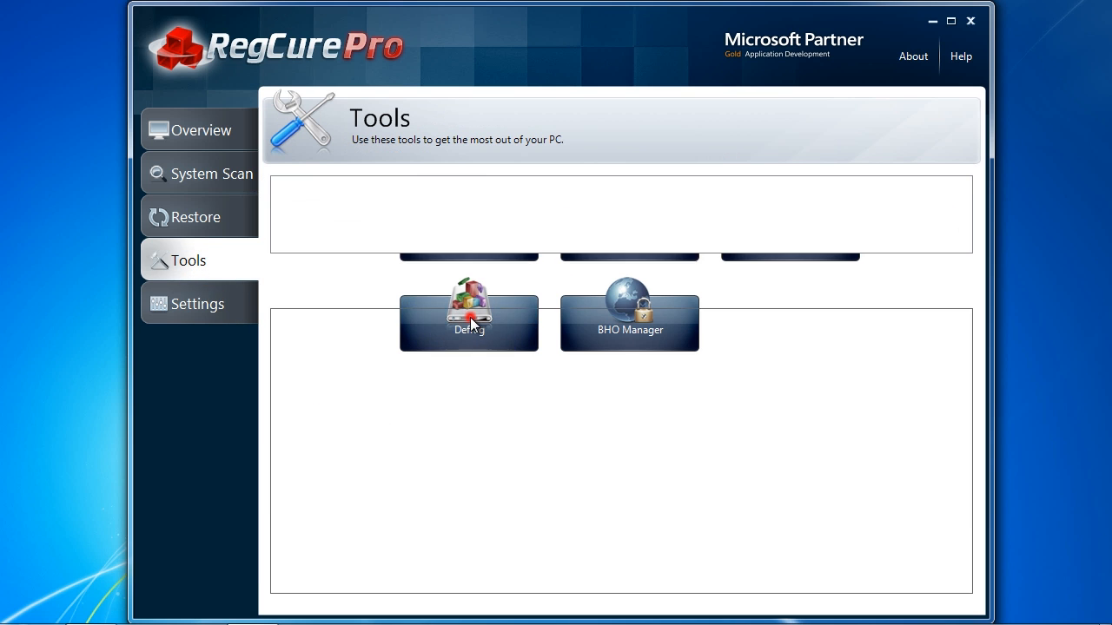
- Start and cancel a Defrag analysis of drive C:, then begin a full PC scan
click(469, 322)
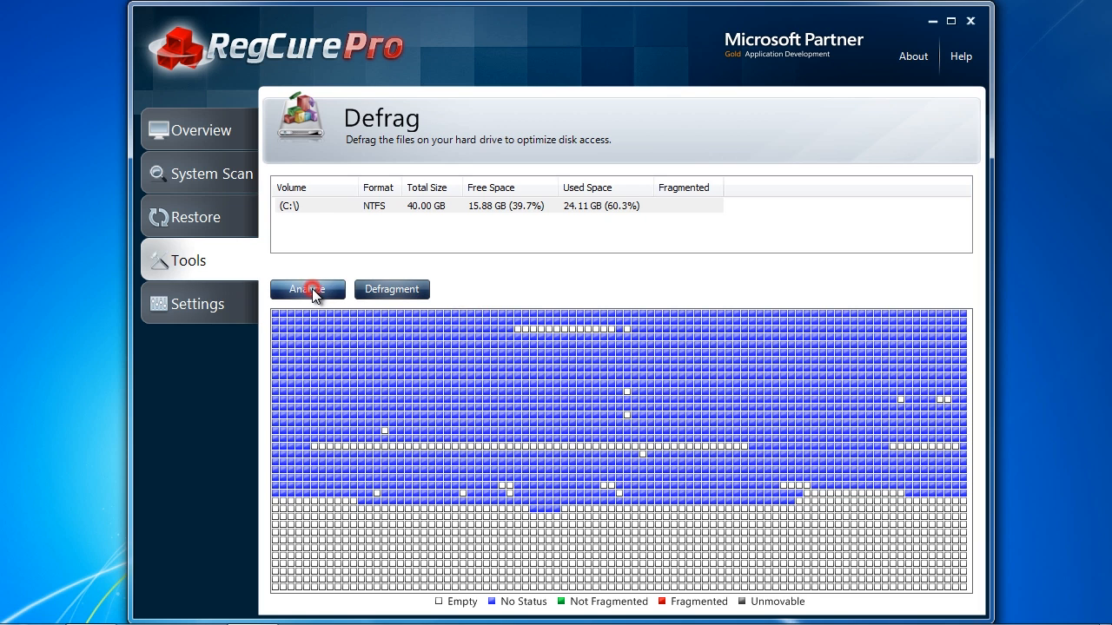
click(307, 289)
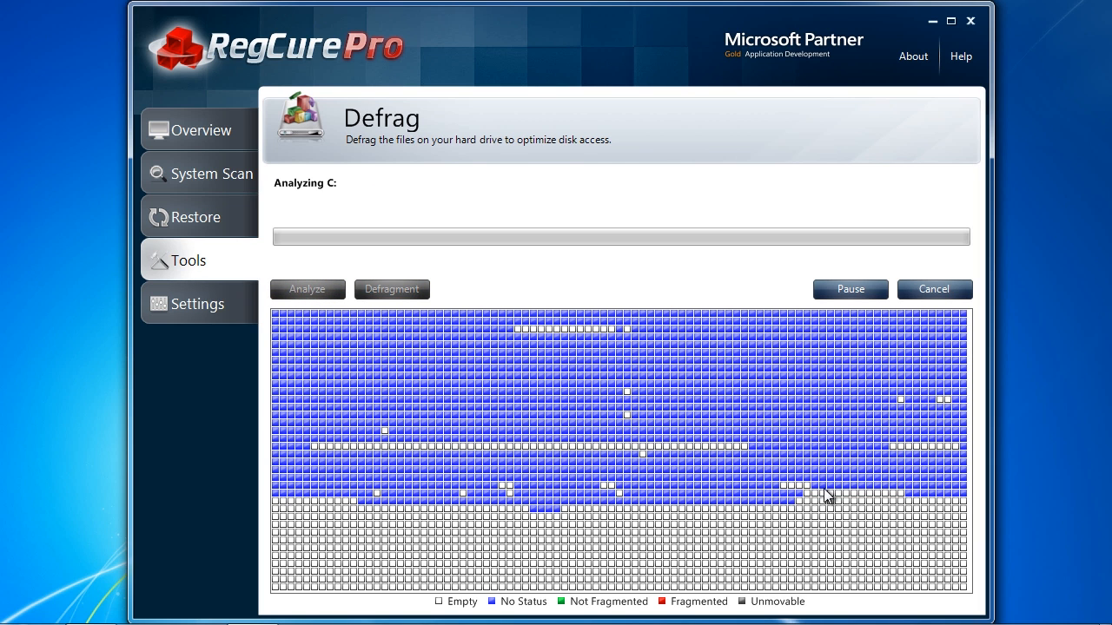
mouse_move(935, 289)
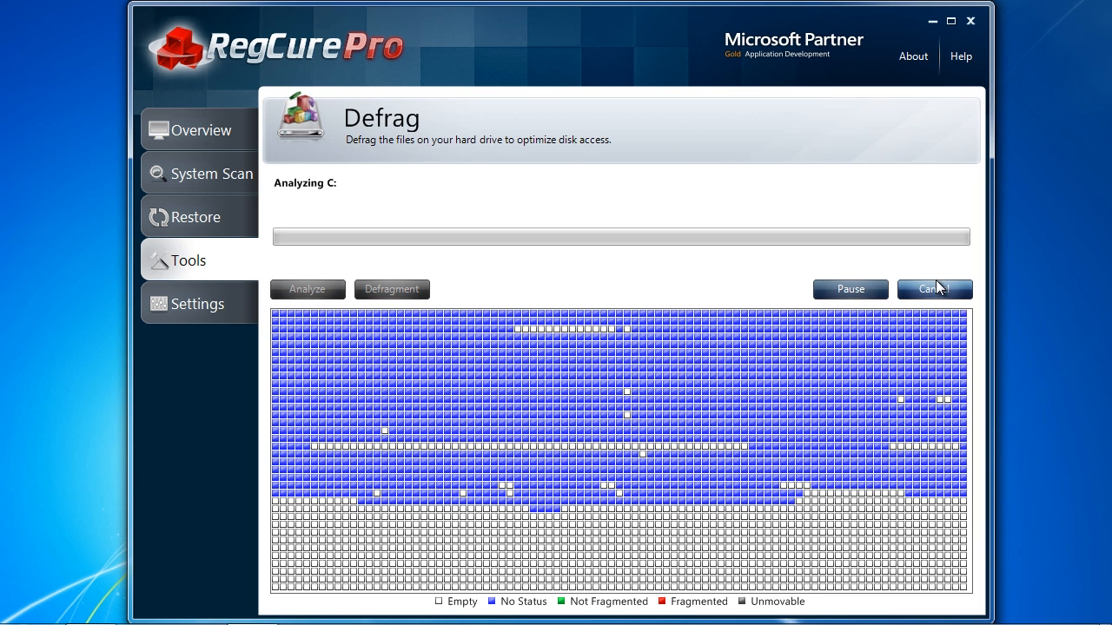
click(935, 288)
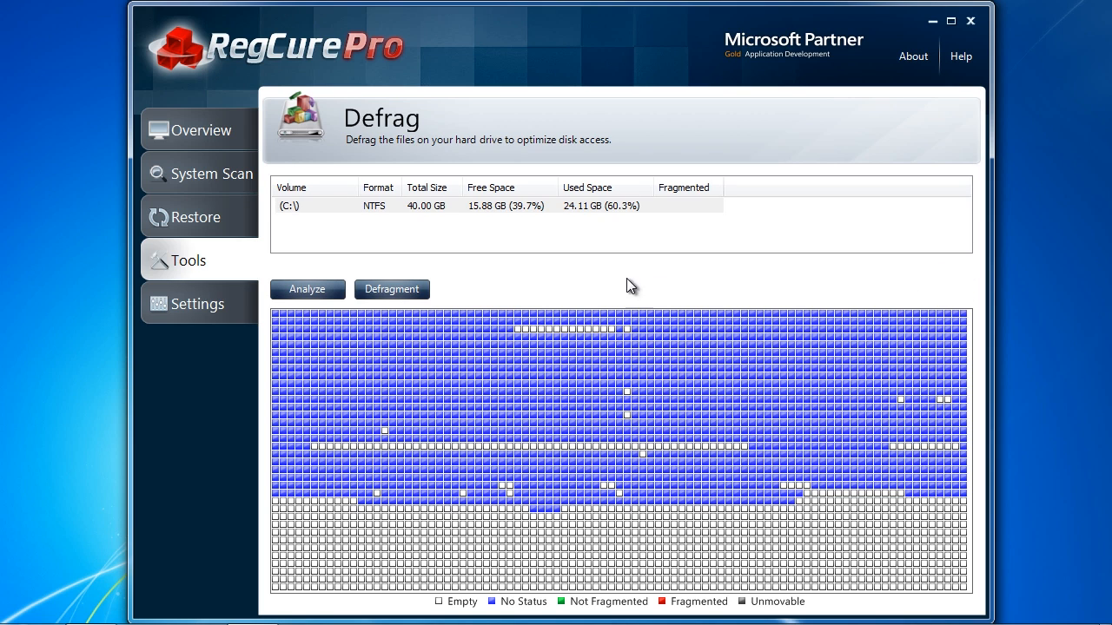
click(211, 174)
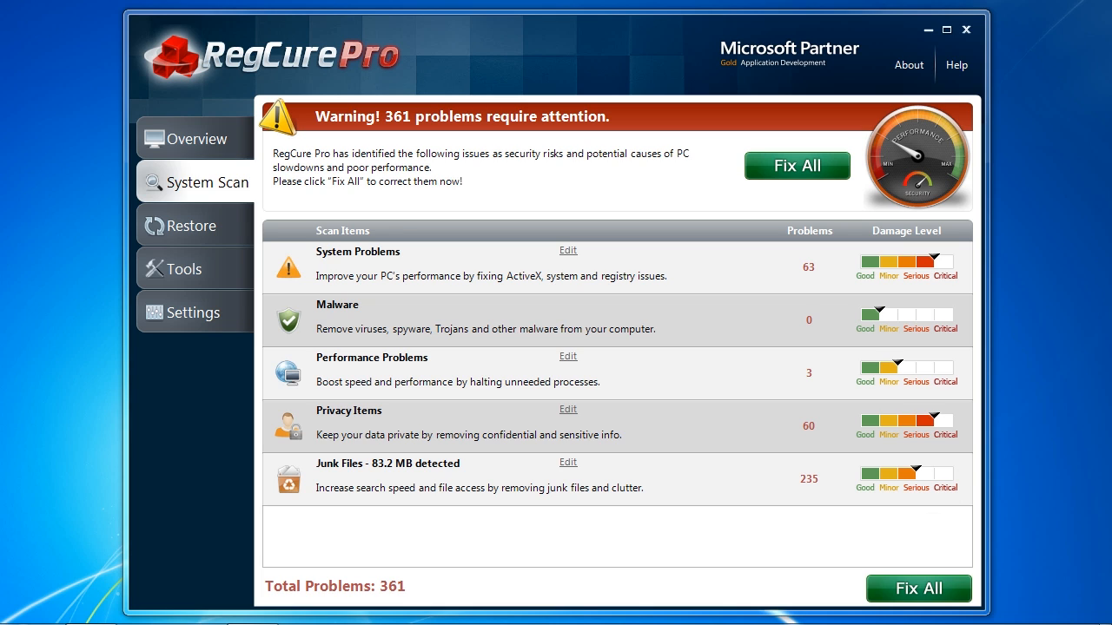
mouse_move(556, 303)
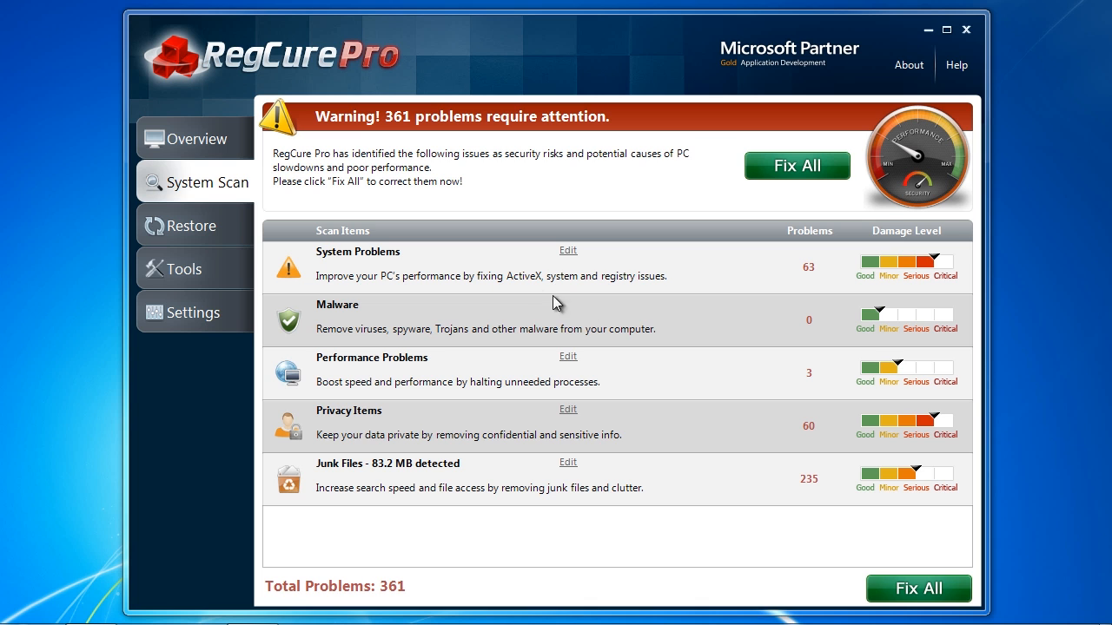
click(567, 251)
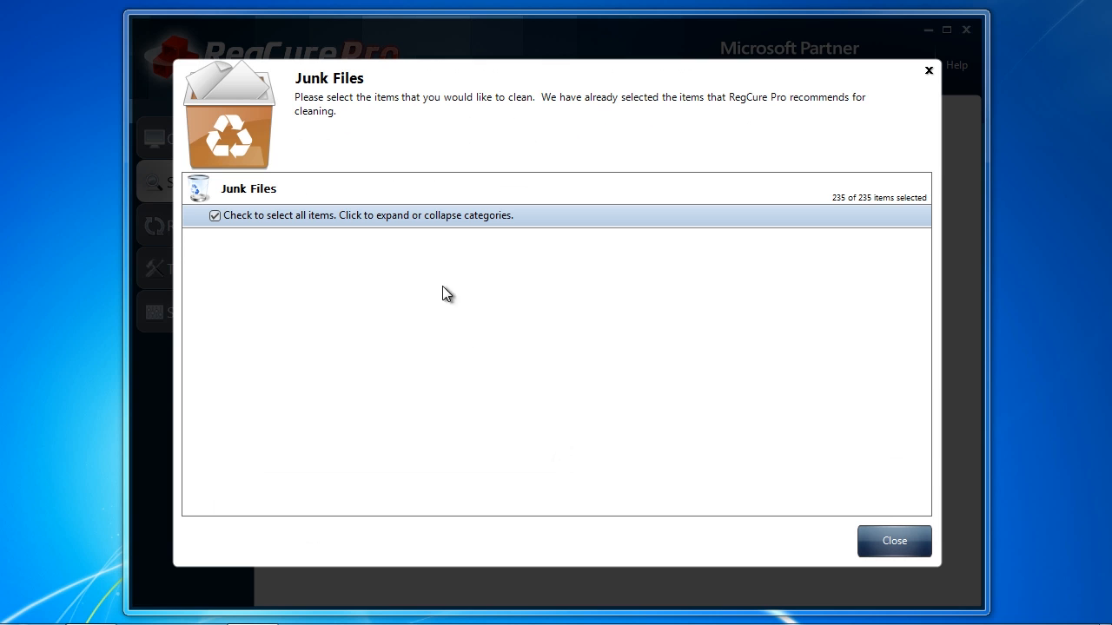
click(365, 216)
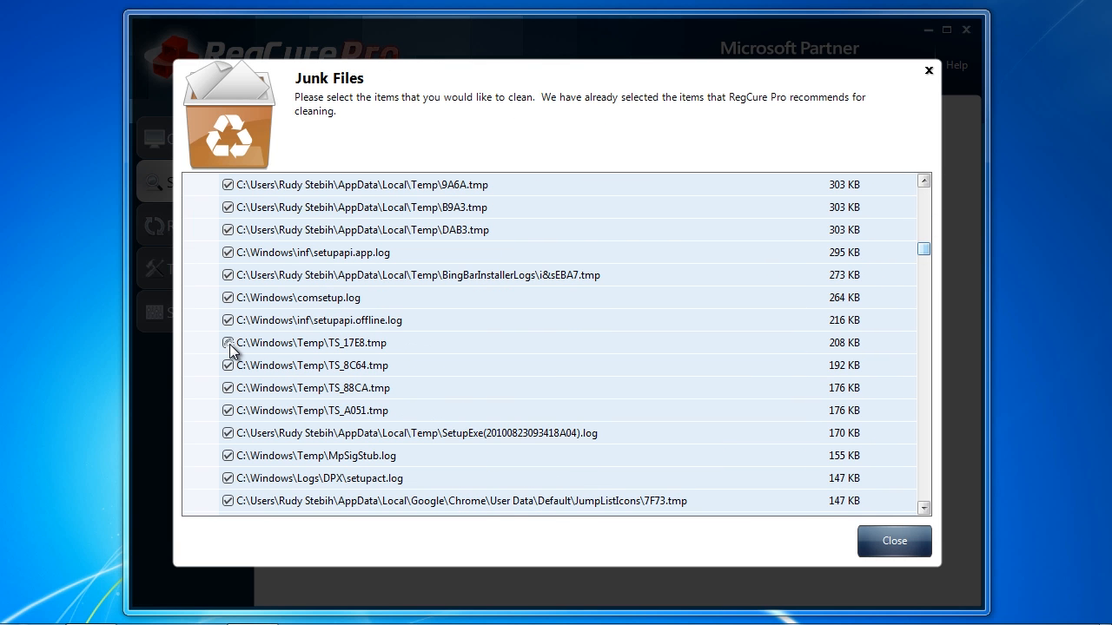
mouse_move(919, 508)
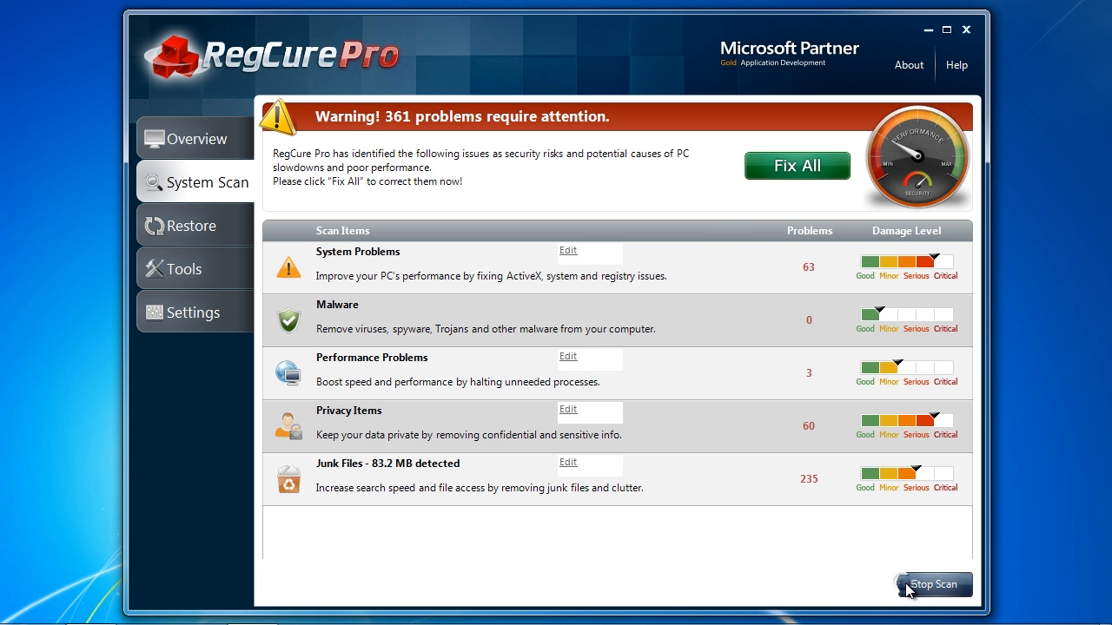
- Fix all 361 detected problems with Fix All
click(796, 165)
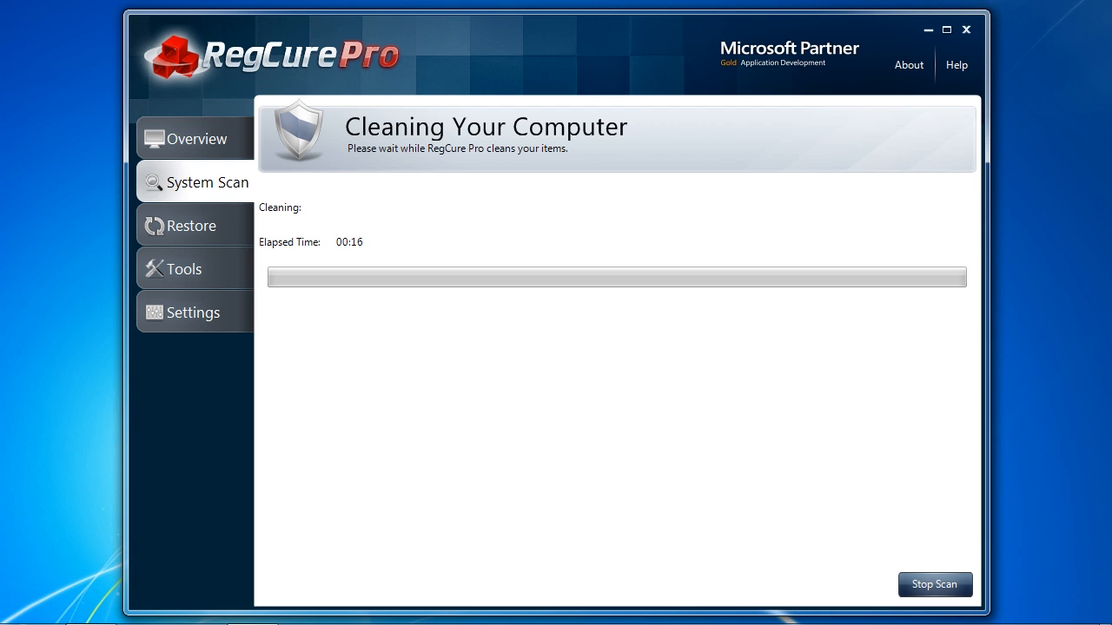
mouse_move(1043, 365)
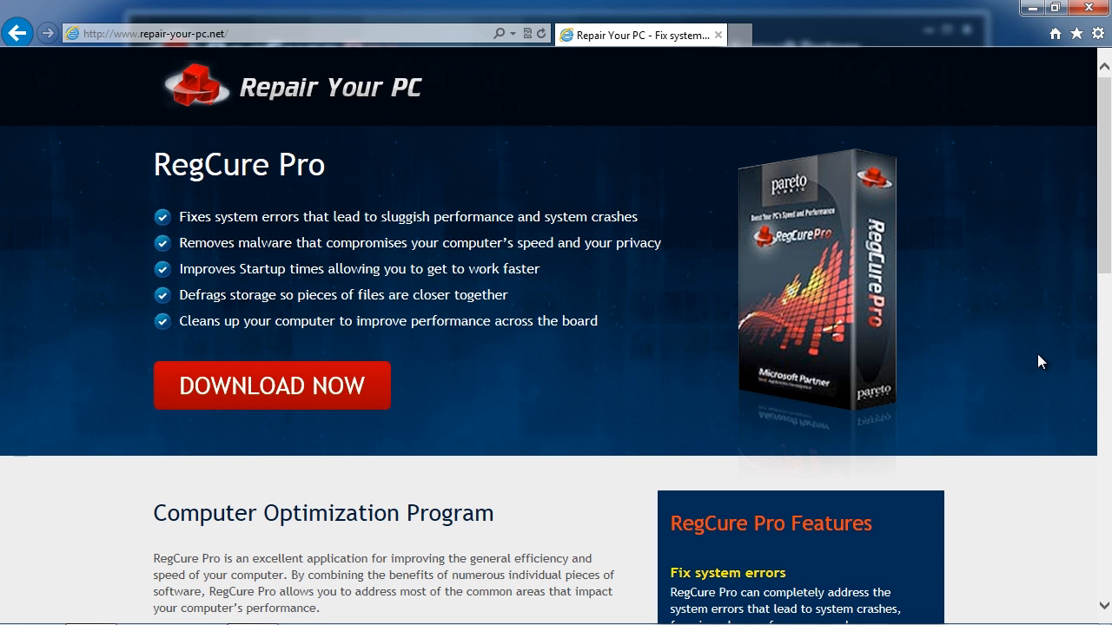
mouse_move(1104, 211)
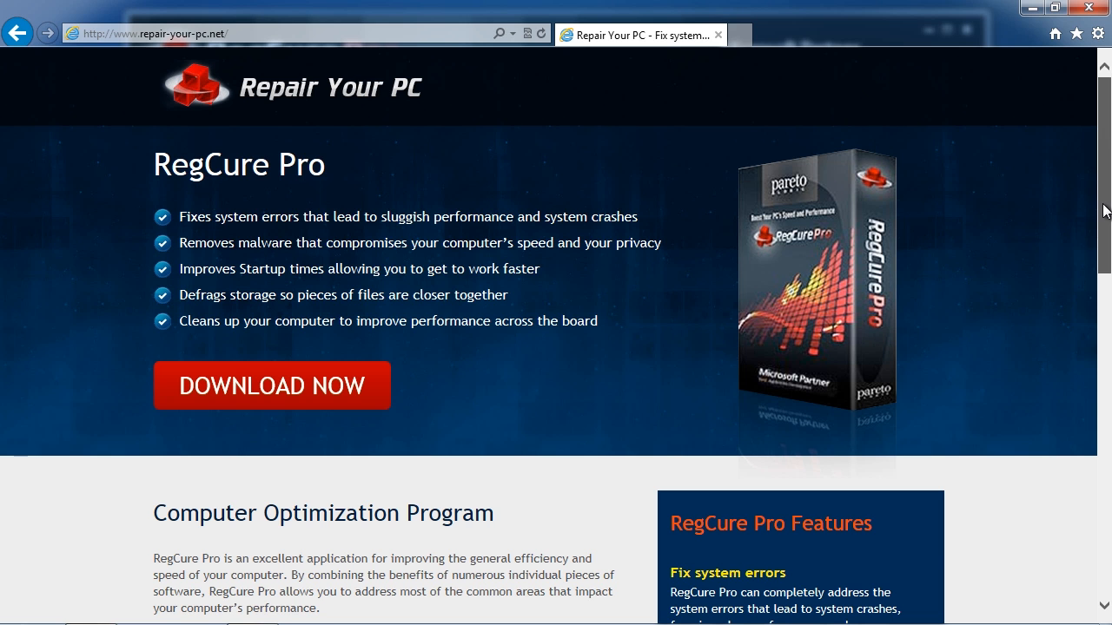
- Scroll the repair-your-pc.net RegCure Pro page down to 'Get RegCure Pro Today!'
scroll(down, 3)
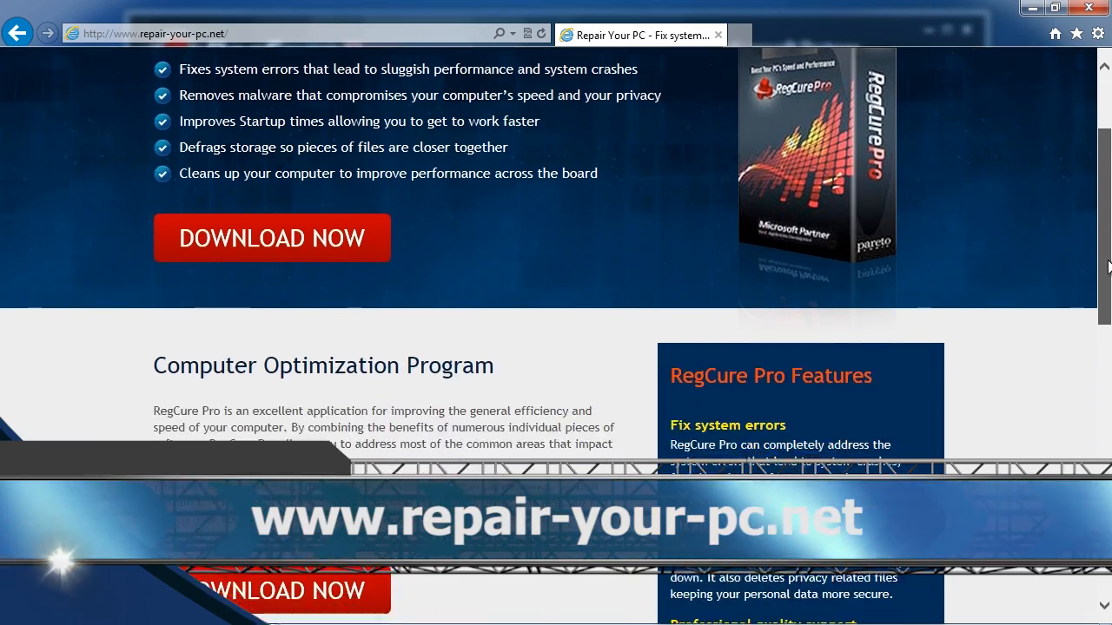
scroll(down, 3)
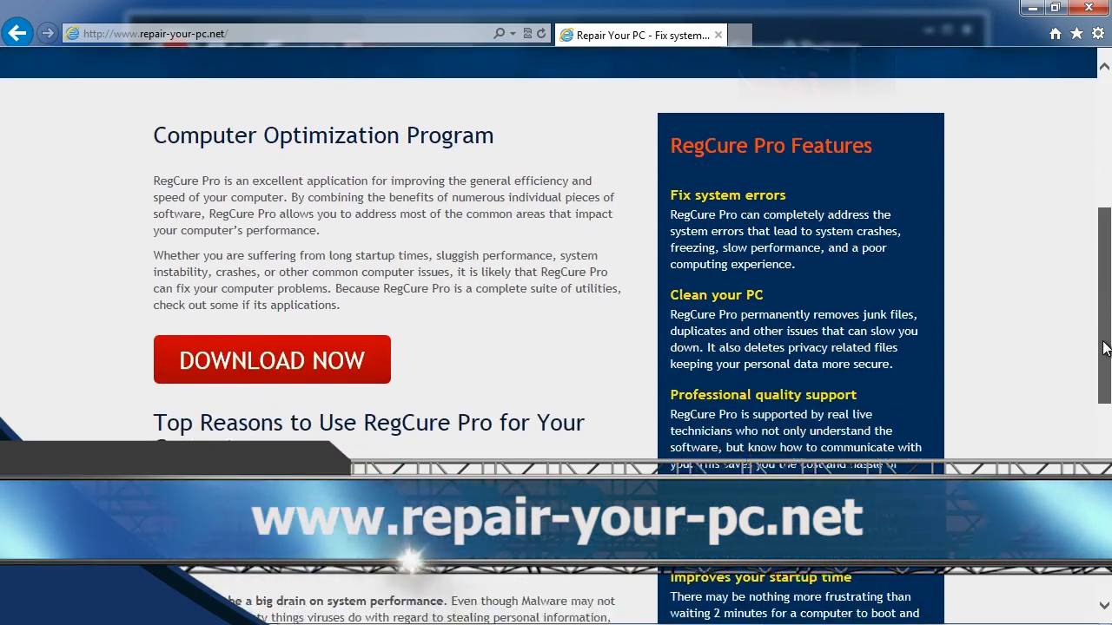
scroll(down, 3)
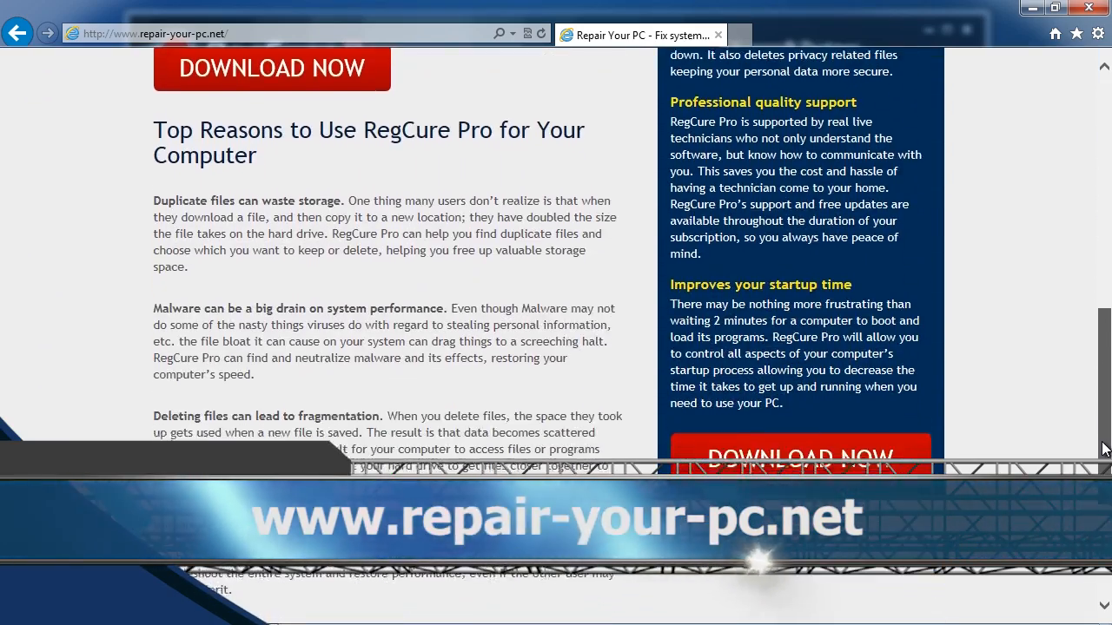
scroll(down, 3)
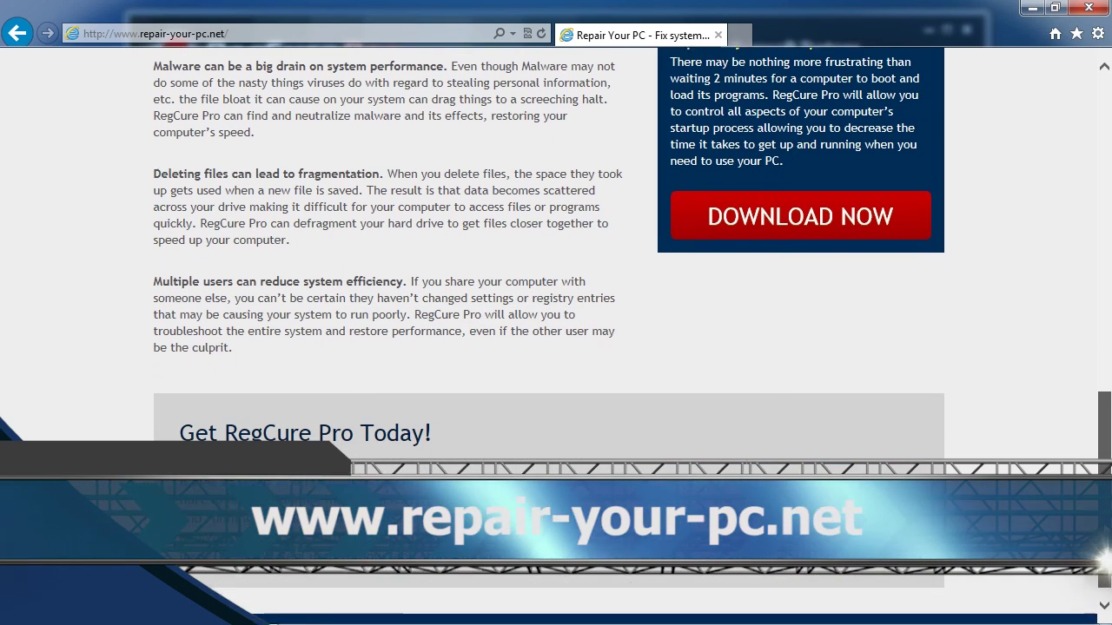
scroll(down, 3)
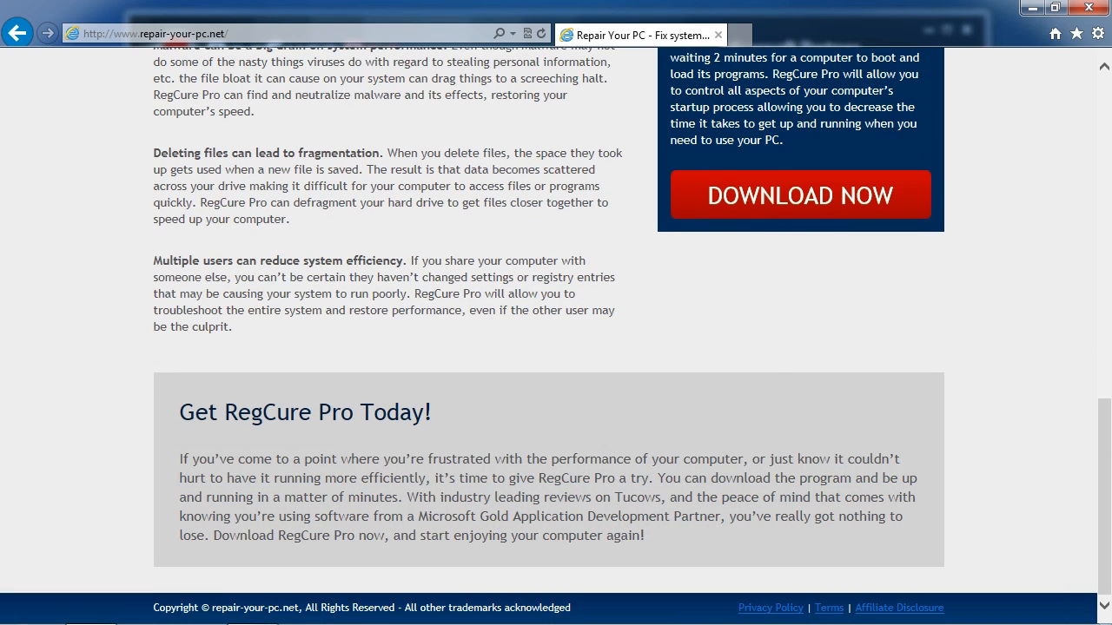